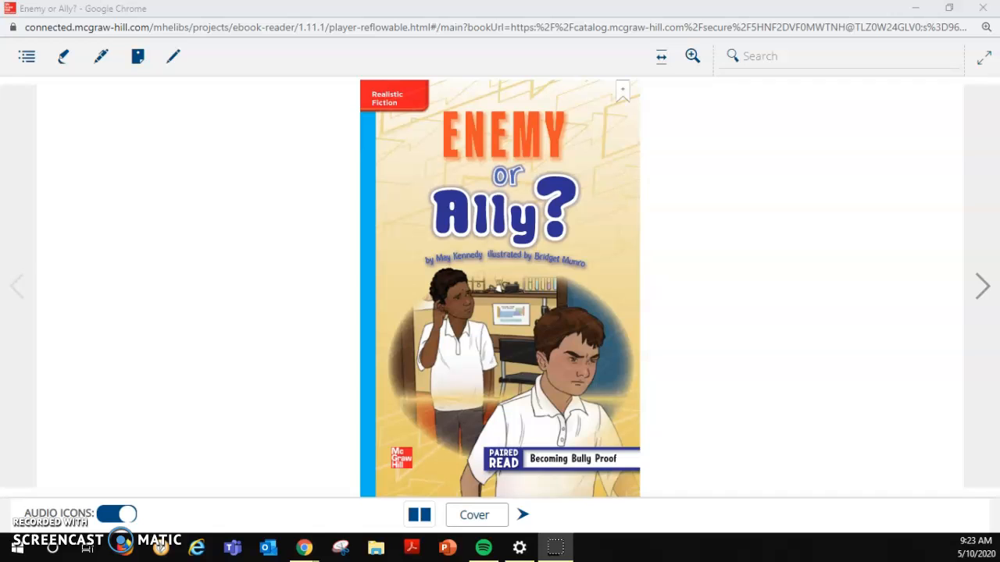
{"action": "mouse_move", "coordinate": [231, 528]}
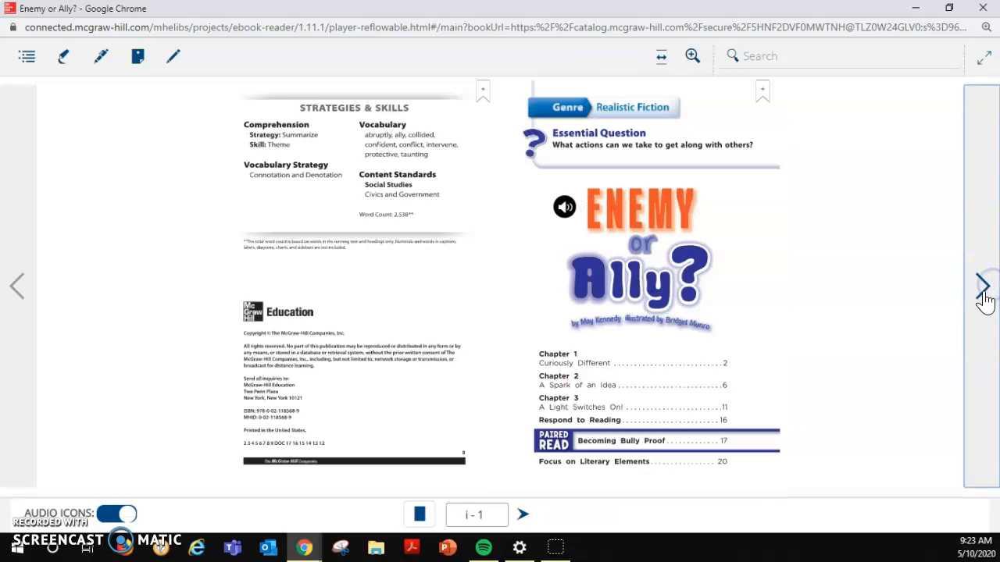
- Page forward through the story to reach the Respond to Reading pages 16–17
{"action": "left_click", "coordinate": [982, 285]}
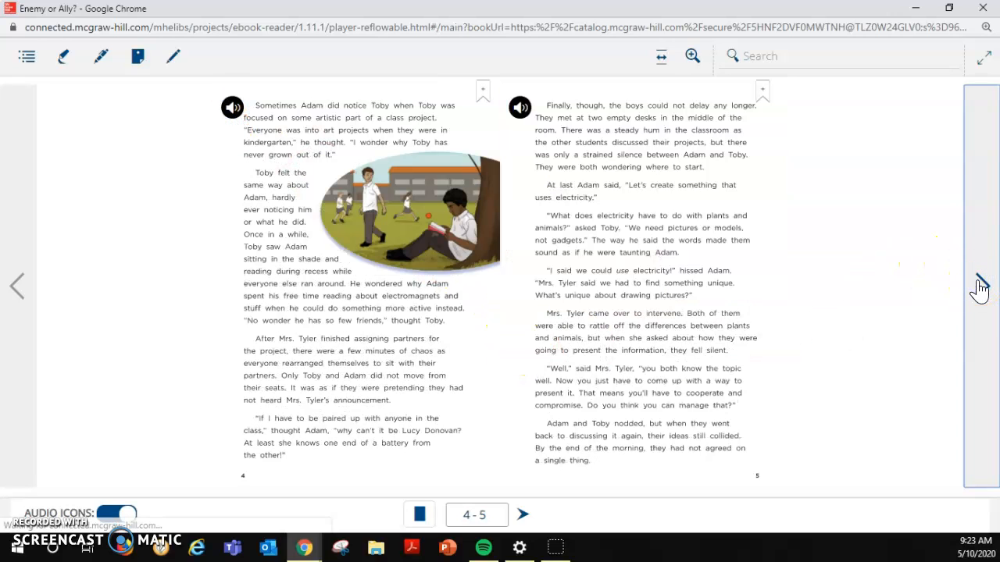
{"action": "left_click", "coordinate": [522, 513]}
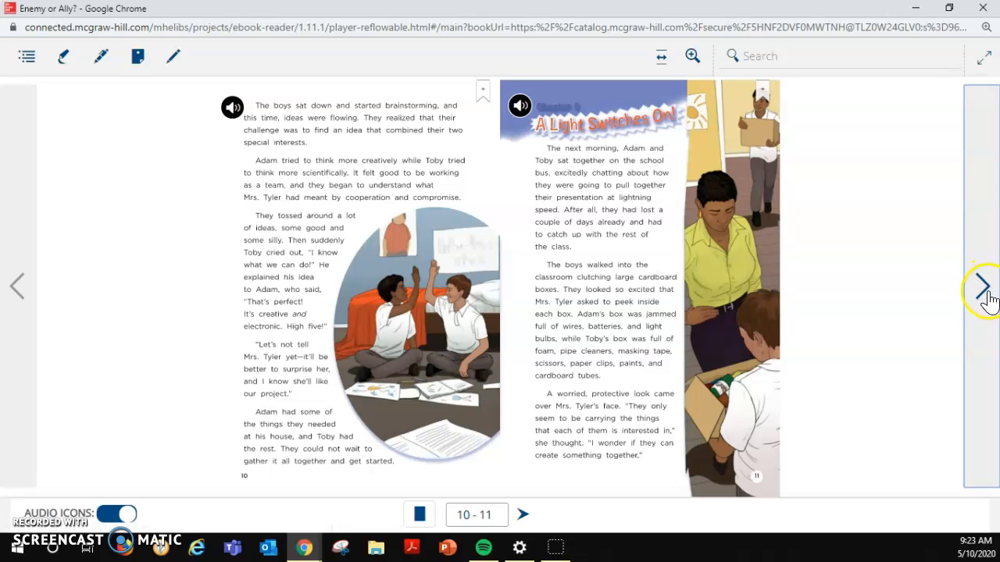
{"action": "left_click", "coordinate": [982, 286]}
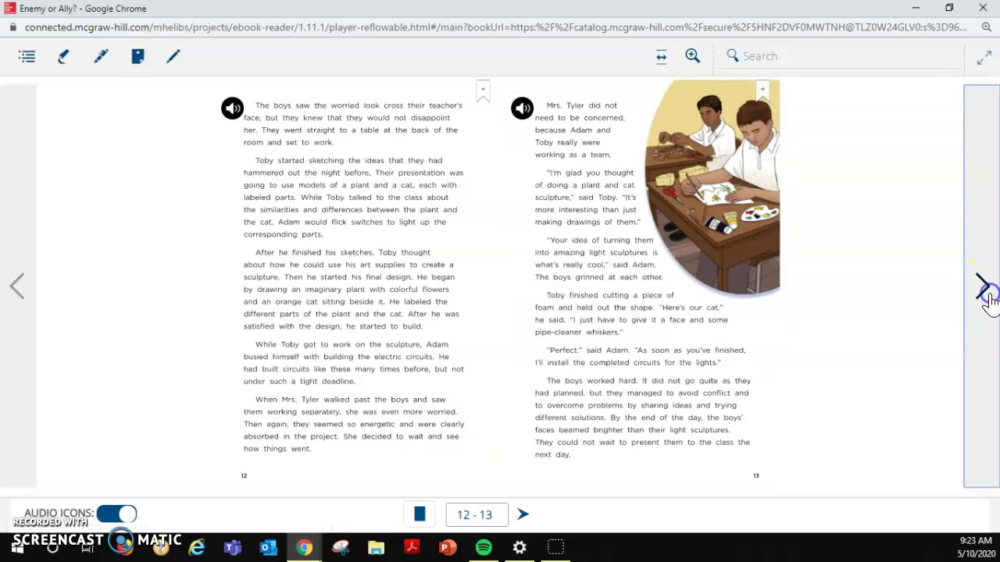
{"action": "left_click", "coordinate": [982, 286]}
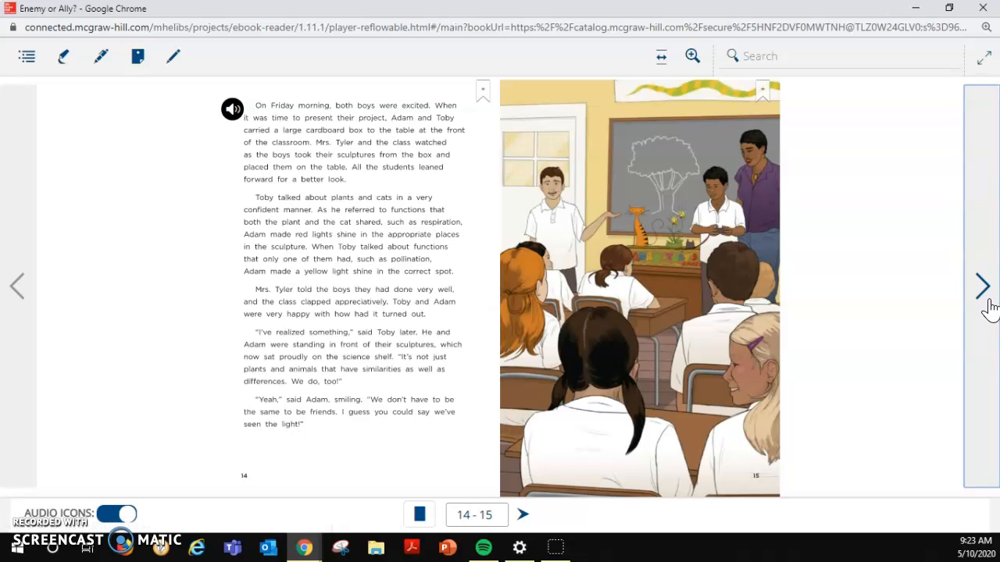
{"action": "left_click", "coordinate": [982, 286]}
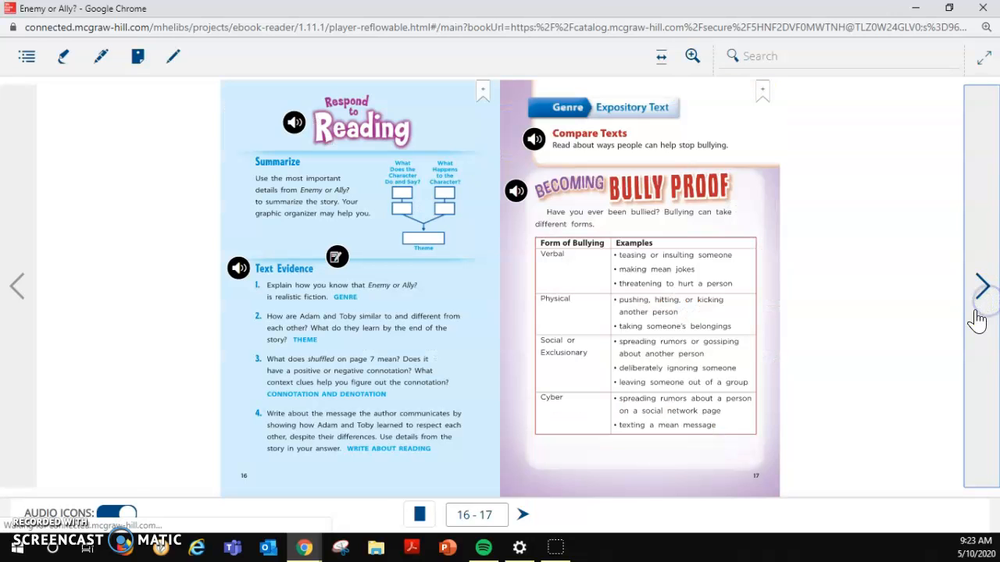
- Show page 16 alone and bring up the My Binder notebook for answers
{"action": "left_click", "coordinate": [419, 514]}
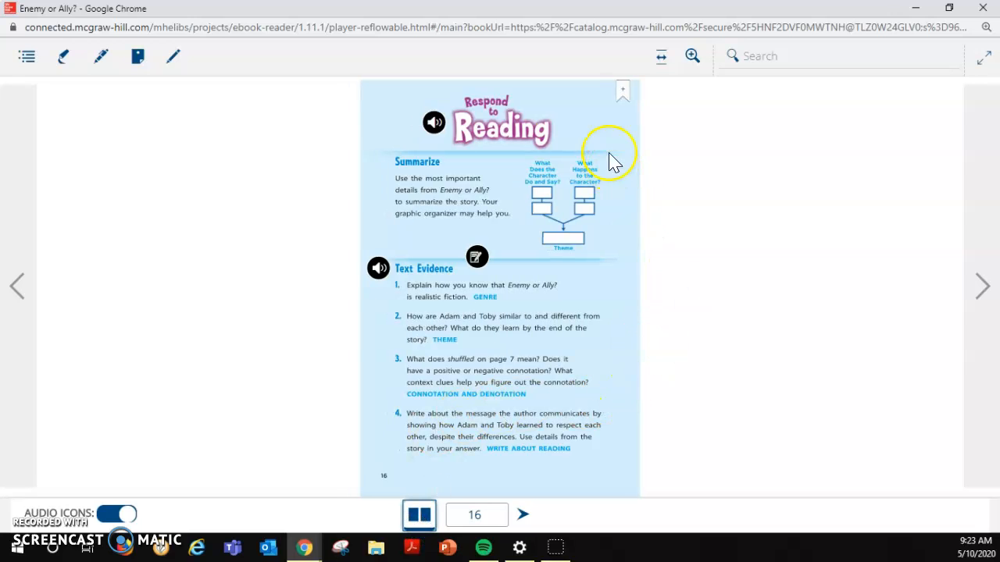
{"action": "mouse_move", "coordinate": [478, 256]}
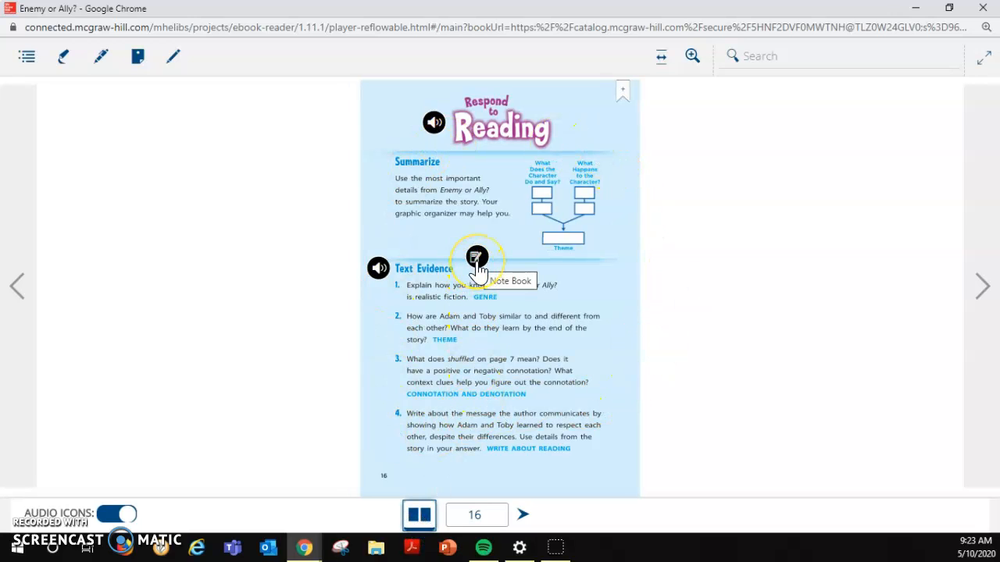
{"action": "left_click", "coordinate": [477, 258]}
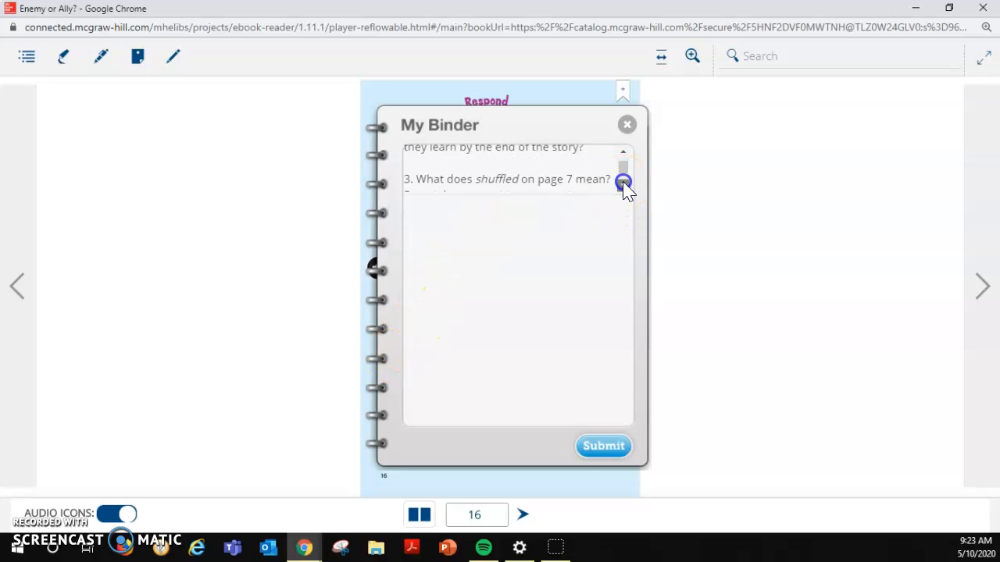
- Scroll through the Respond to Reading questions listed in My Binder
{"action": "scroll", "scroll_direction": "up", "scroll_amount": 3}
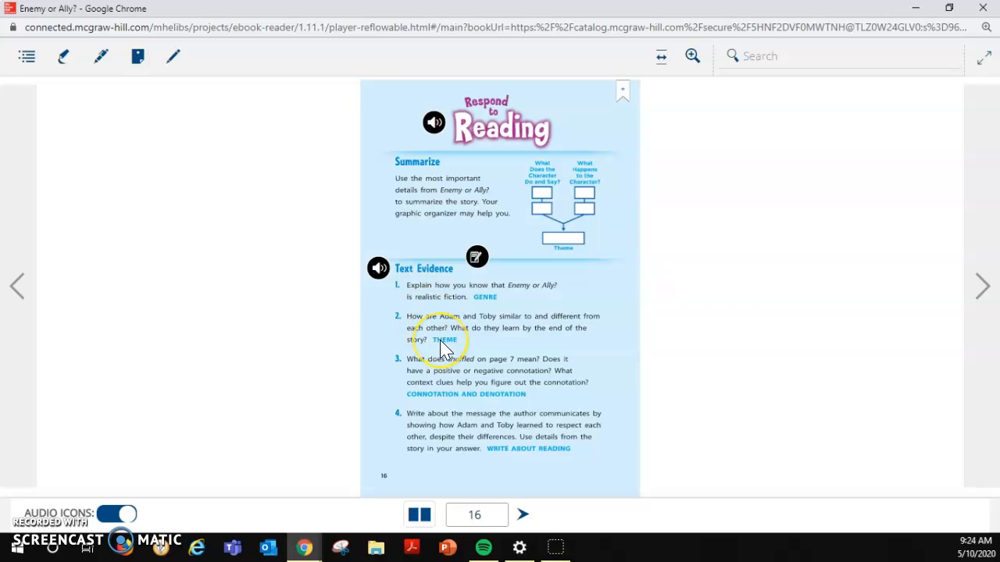
{"action": "mouse_move", "coordinate": [378, 340]}
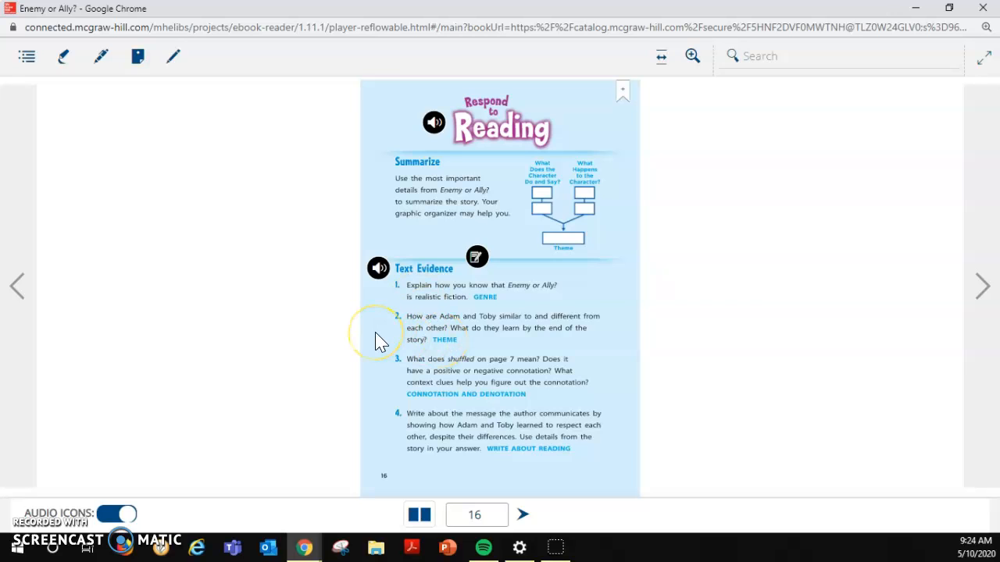
{"action": "mouse_move", "coordinate": [456, 485]}
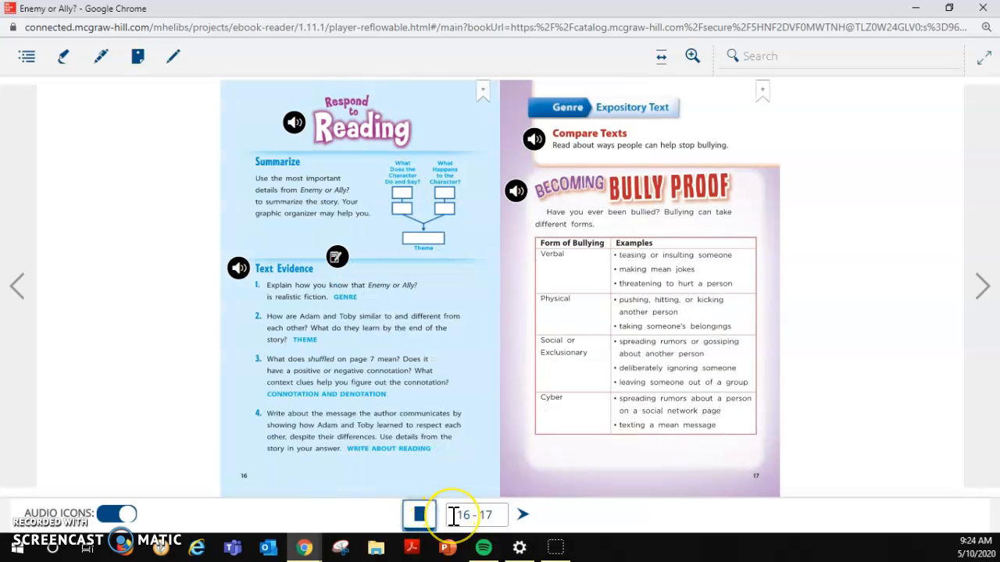
{"action": "mouse_move", "coordinate": [445, 403]}
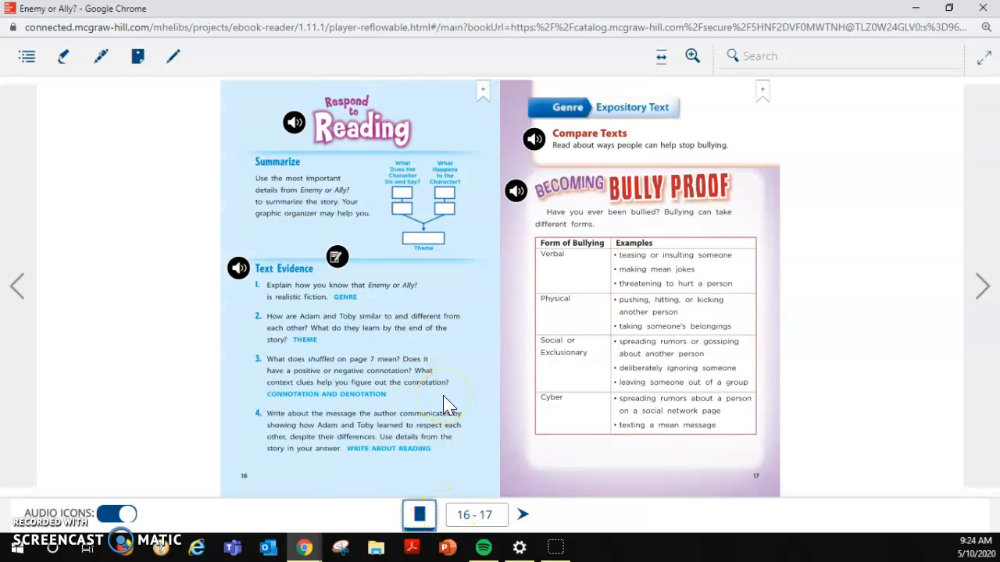